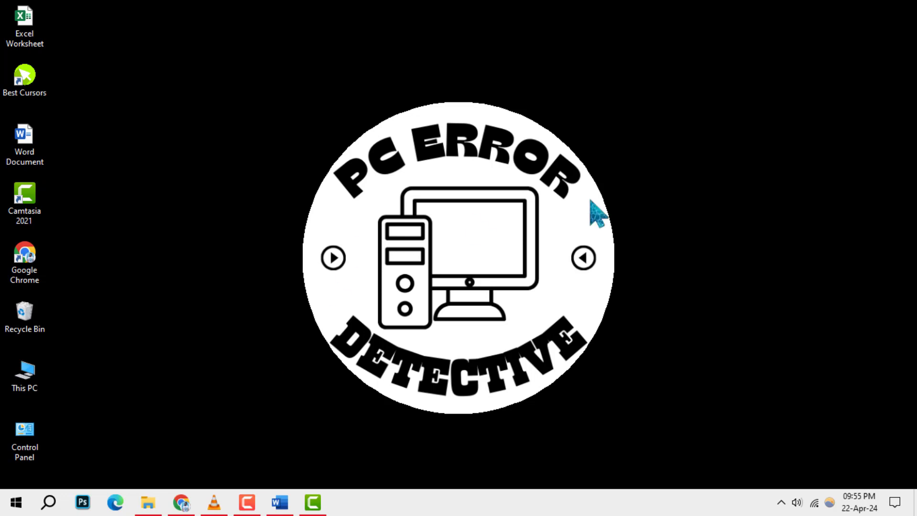
pyautogui.moveTo(693, 364)
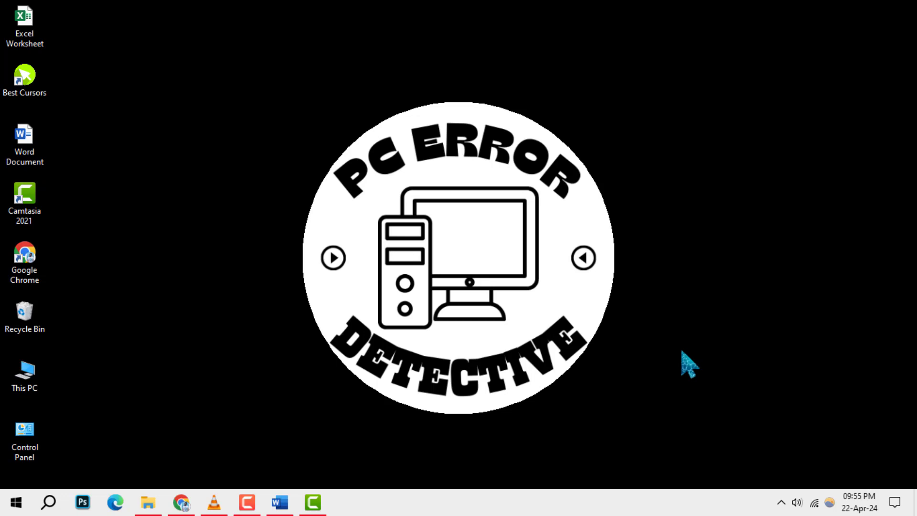
# Launch Disk Cleanup via cleanmgr from the Run box and choose drive (C:) to clean
pyautogui.write('cleanmgr')
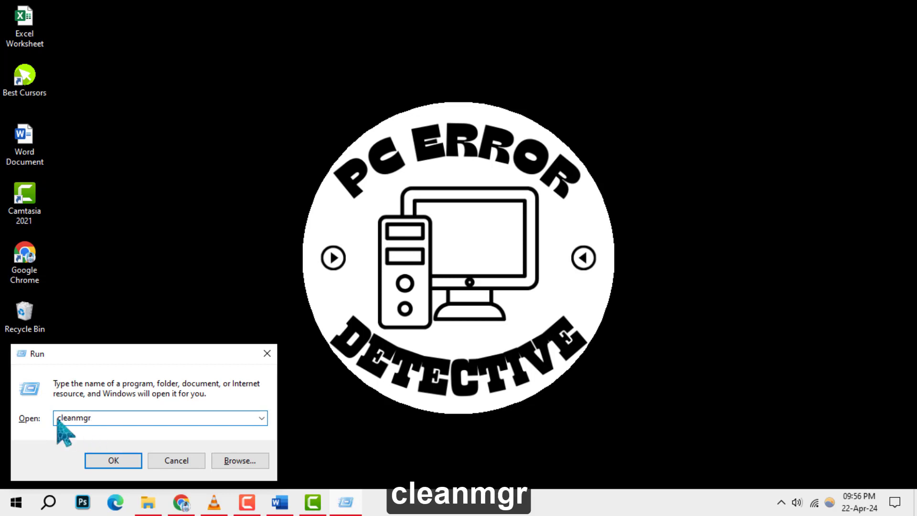
pyautogui.click(113, 460)
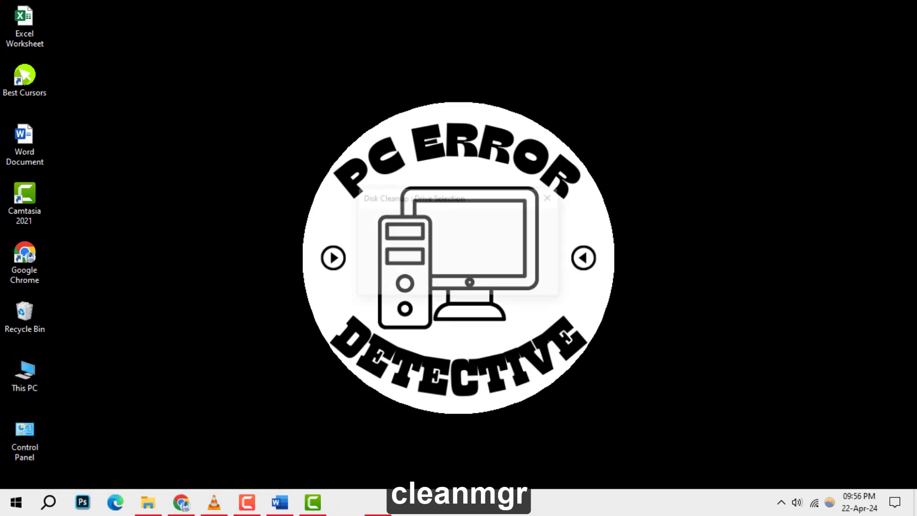
pyautogui.click(535, 250)
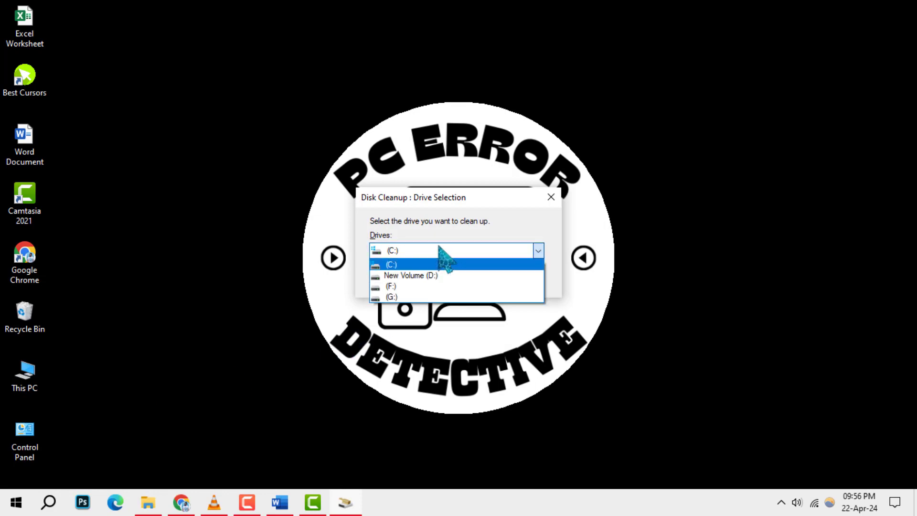
pyautogui.click(391, 250)
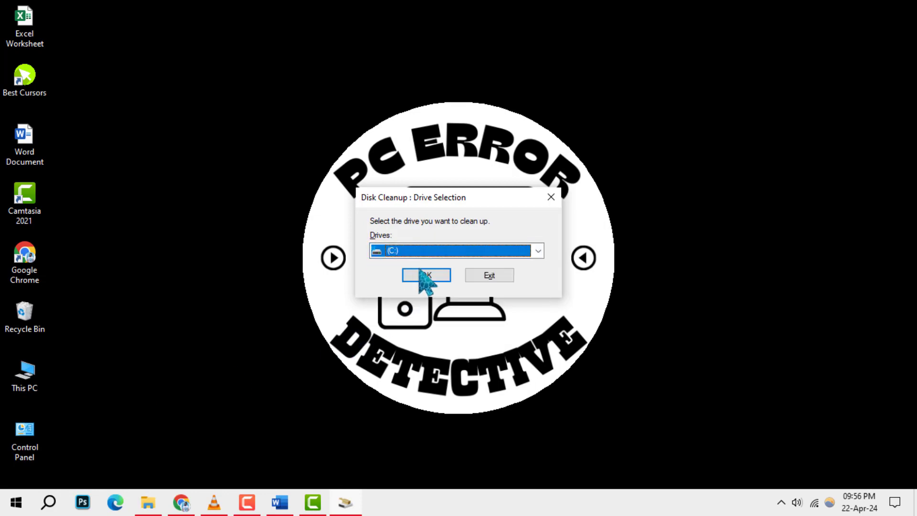
# Scan C: (about 85.9 MB reclaimable) and restart the scan with 'Clean up system files'
pyautogui.click(426, 275)
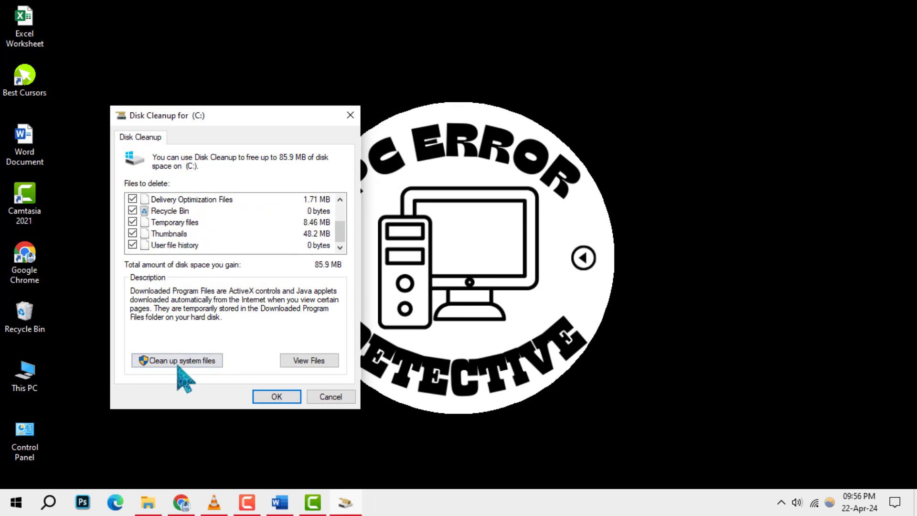
pyautogui.click(177, 360)
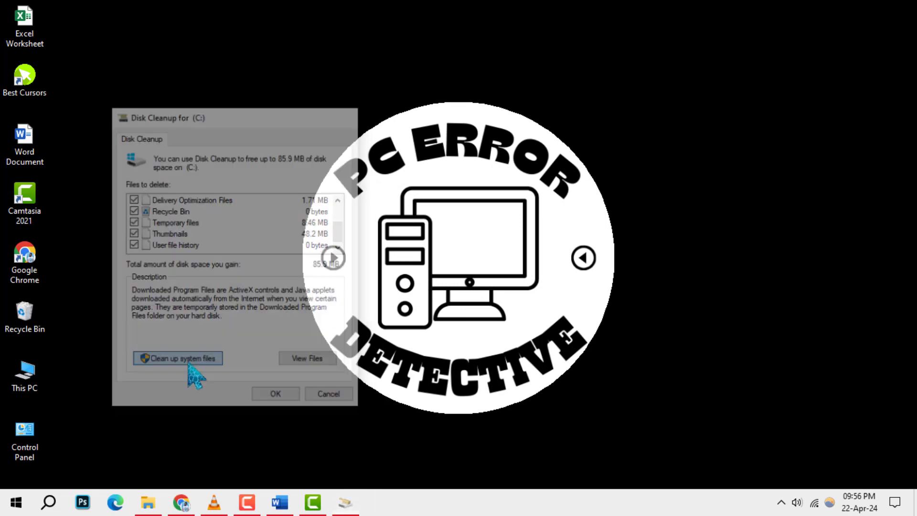
pyautogui.click(177, 358)
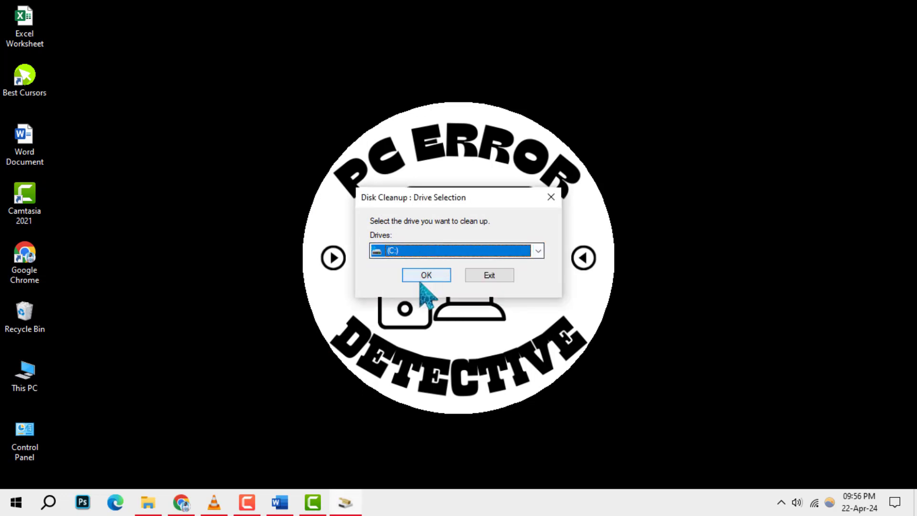
# Run the system-file scan on C: (about 157 MB) and delete the checked files, confirming Delete Files
pyautogui.click(426, 275)
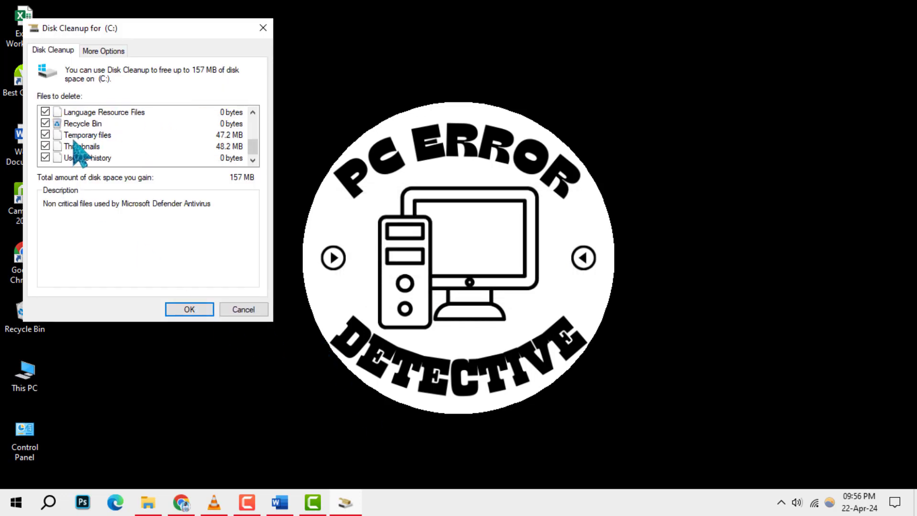
pyautogui.click(189, 309)
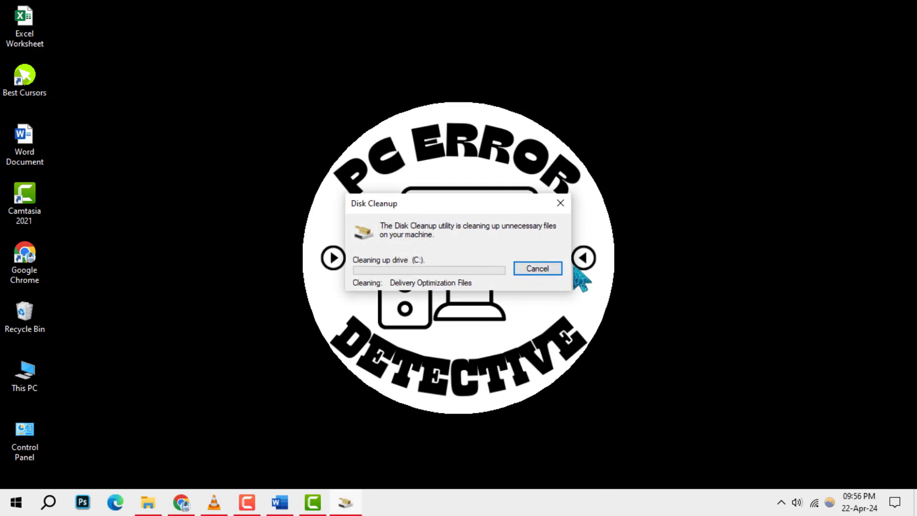
pyautogui.click(536, 269)
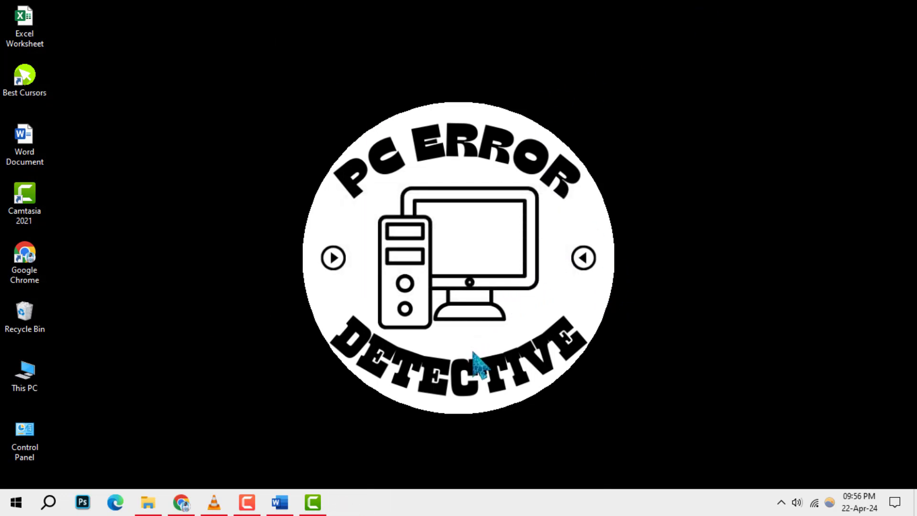
pyautogui.write('cleanmgr')
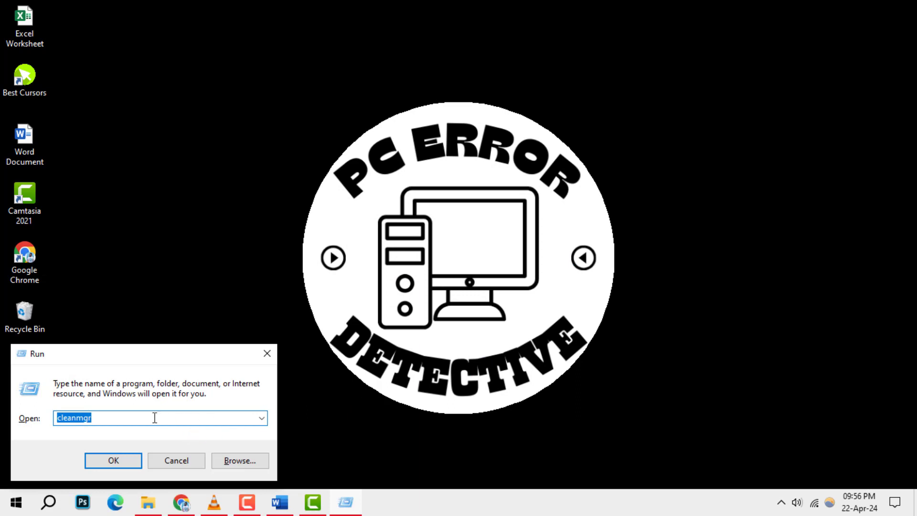
pyautogui.write('Appwiz.cpl')
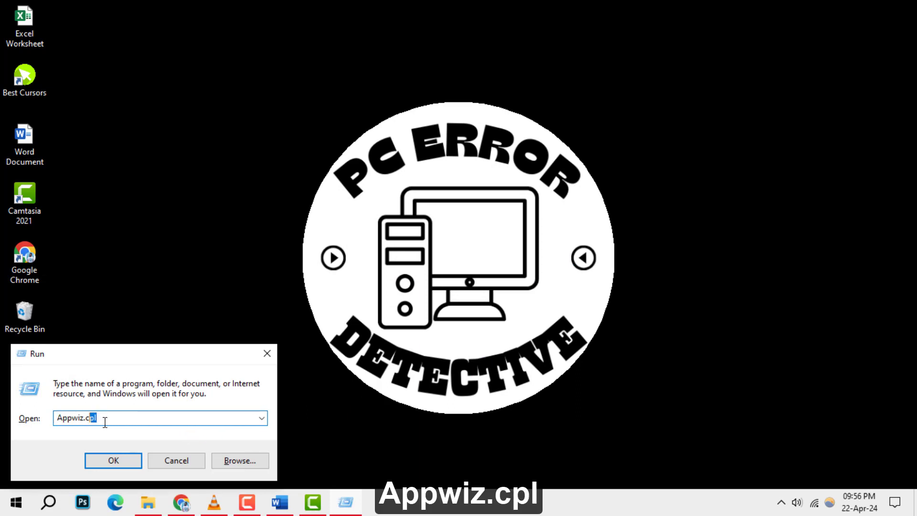
pyautogui.click(113, 460)
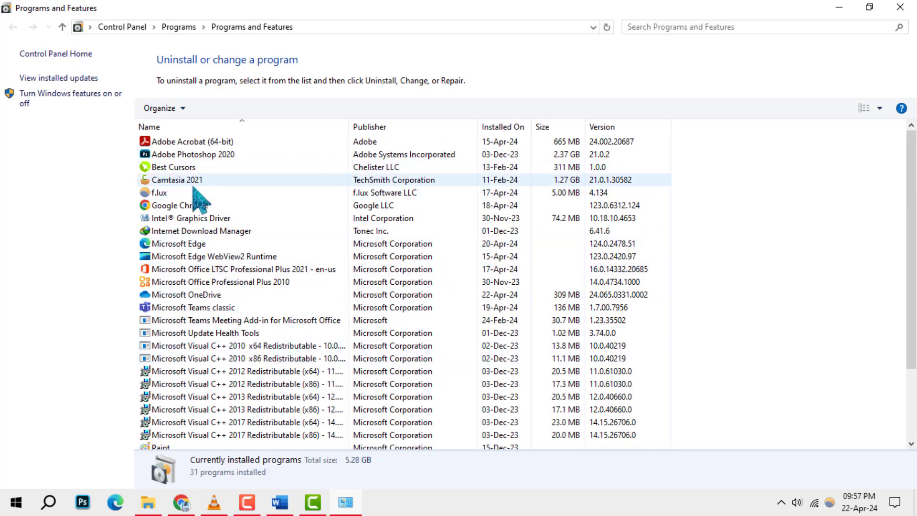
pyautogui.click(200, 230)
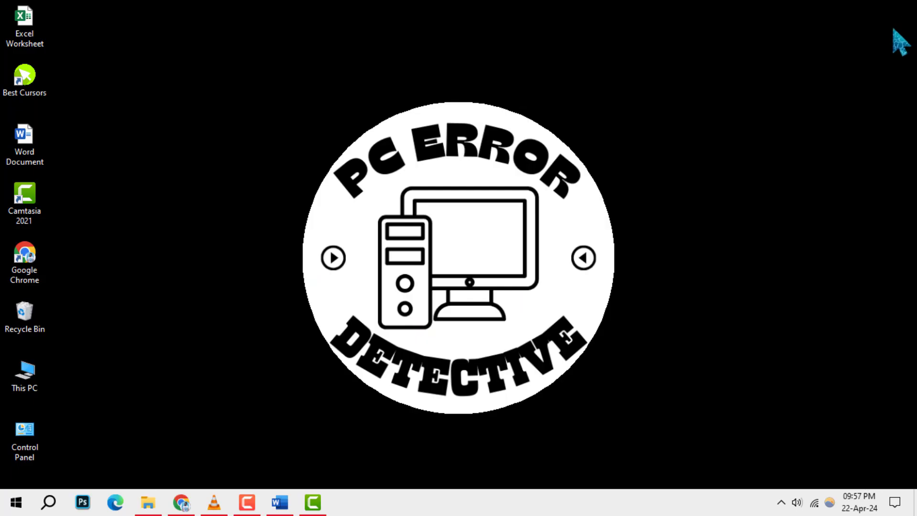
# Show the desktop Recycle Bin's context menu with the Empty Recycle Bin option
pyautogui.click(25, 316)
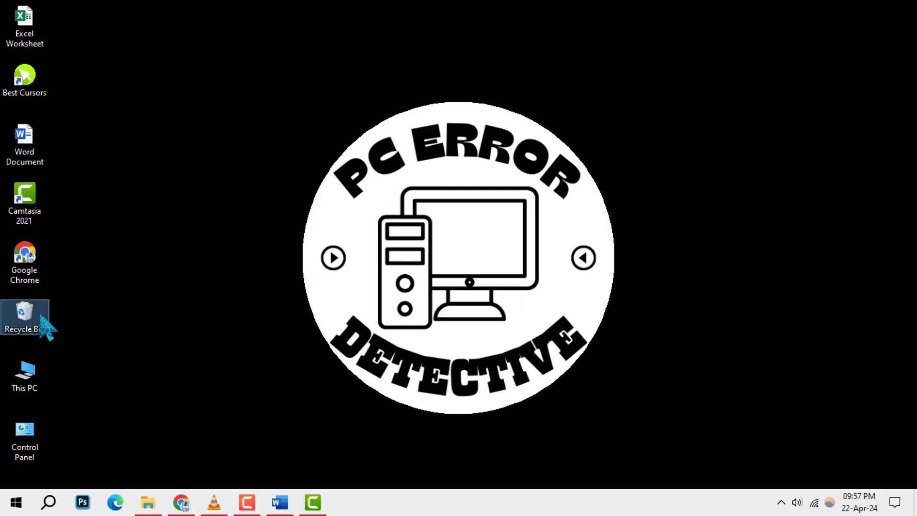
pyautogui.moveTo(27, 319)
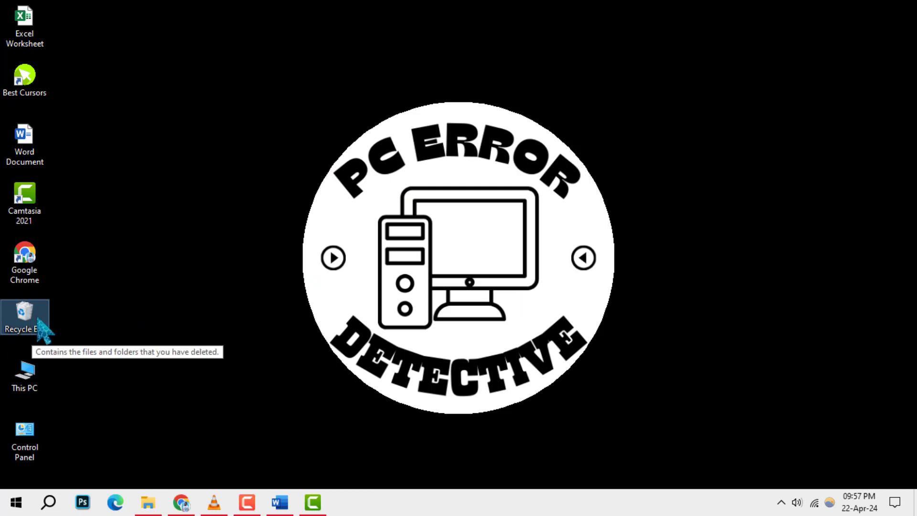
pyautogui.rightClick(25, 316)
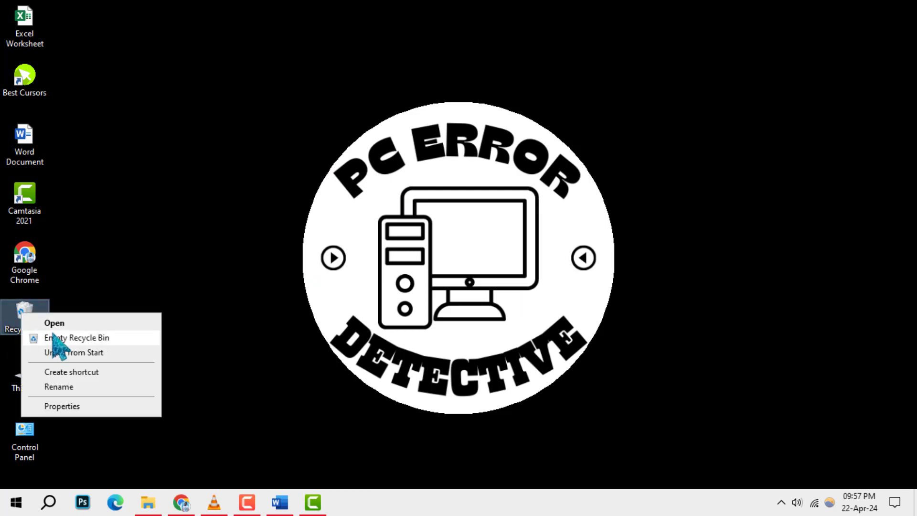
pyautogui.moveTo(96, 356)
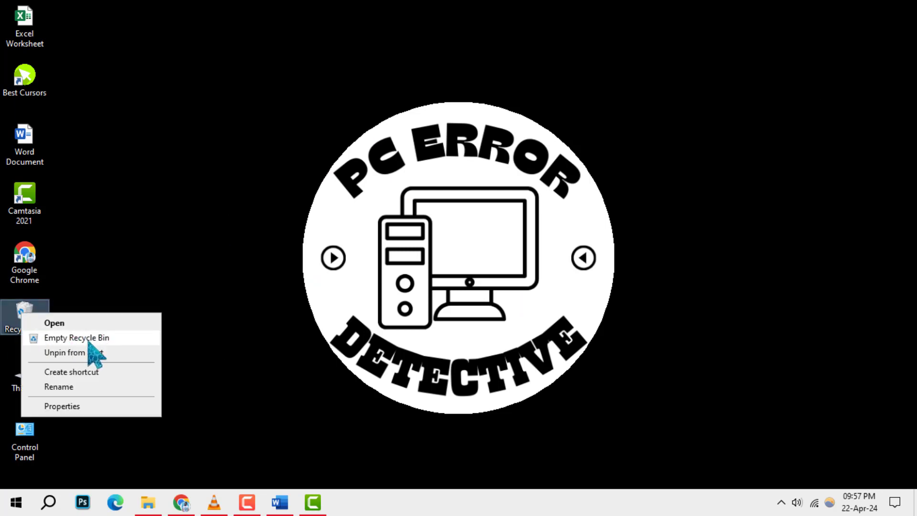